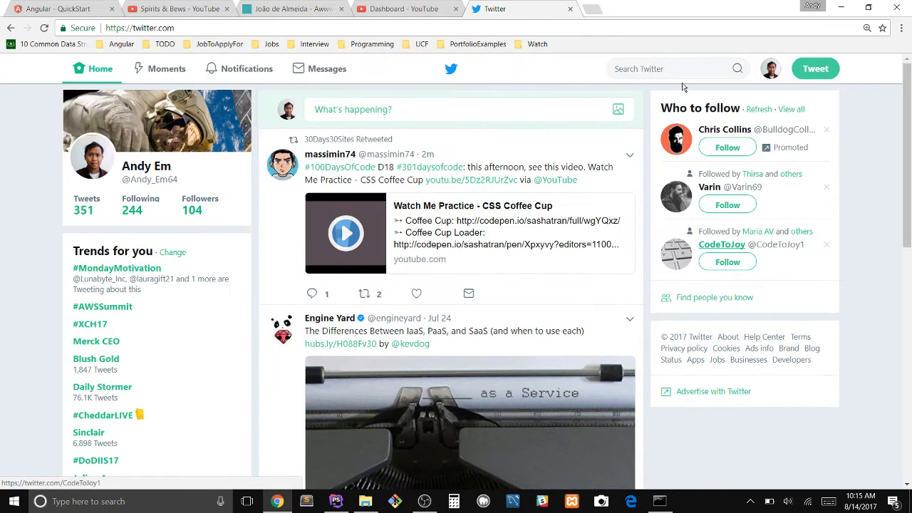
Open the Following list of 239 accounts and scroll until its final accounts load.
scroll("down", 3)
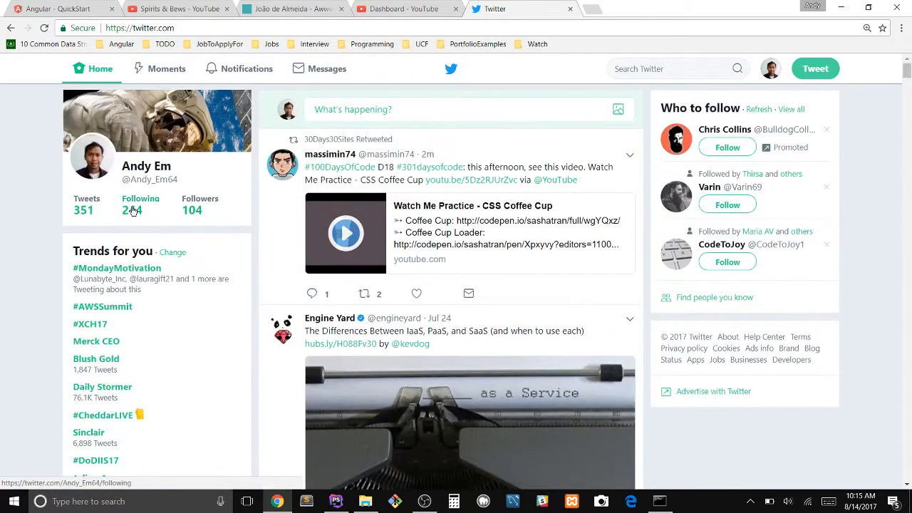
left_click(140, 209)
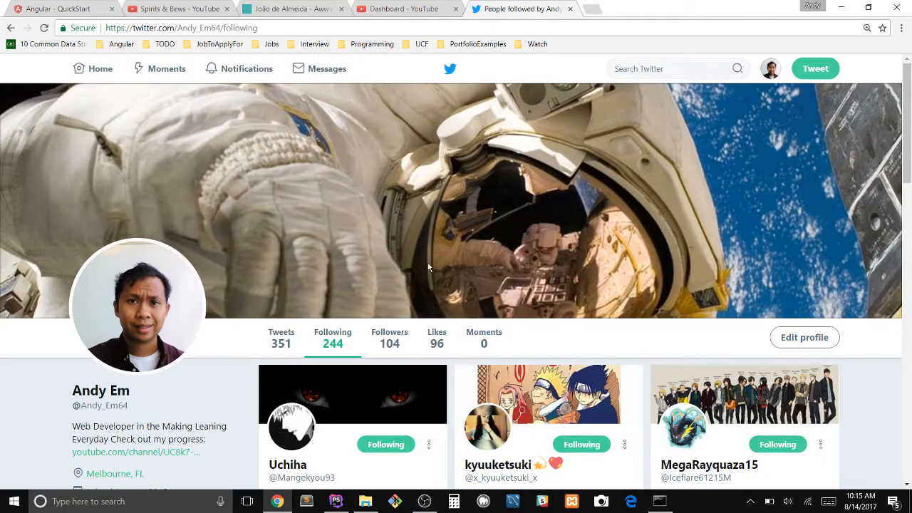
scroll("down", 3)
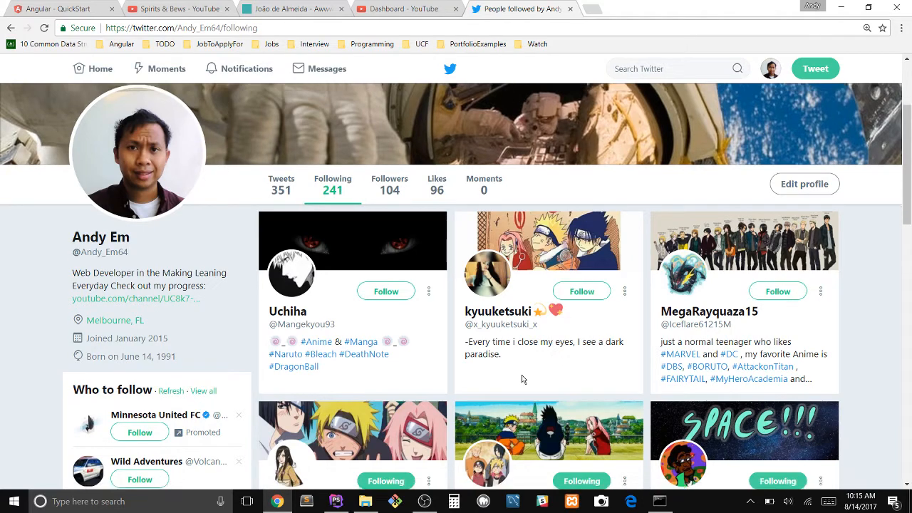
scroll("down", 3)
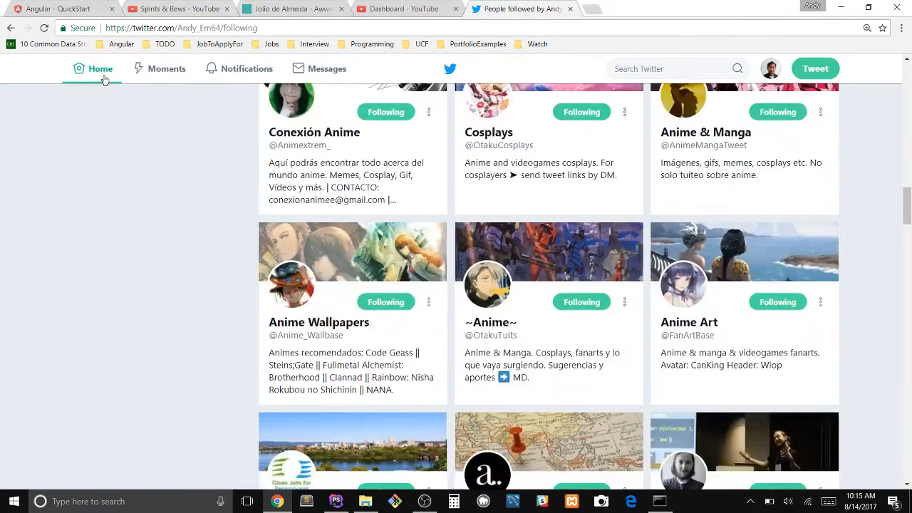
left_click(100, 69)
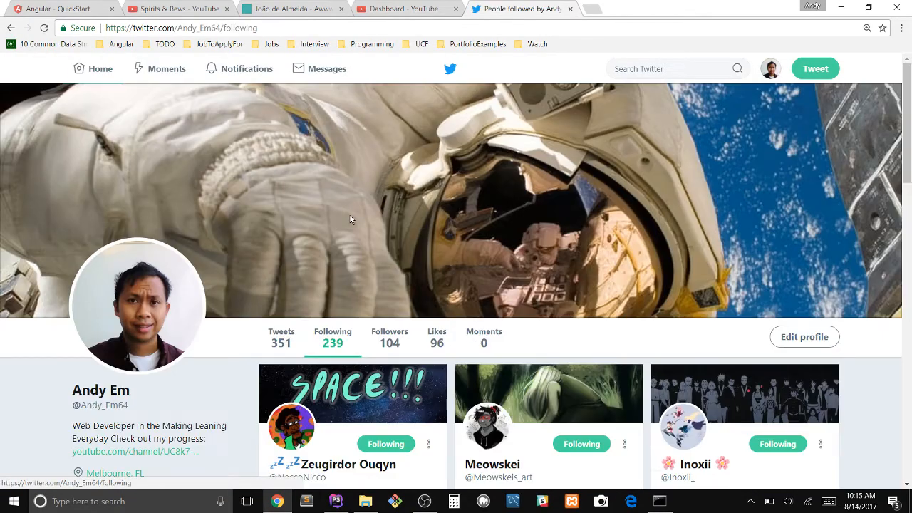
scroll("down", 3)
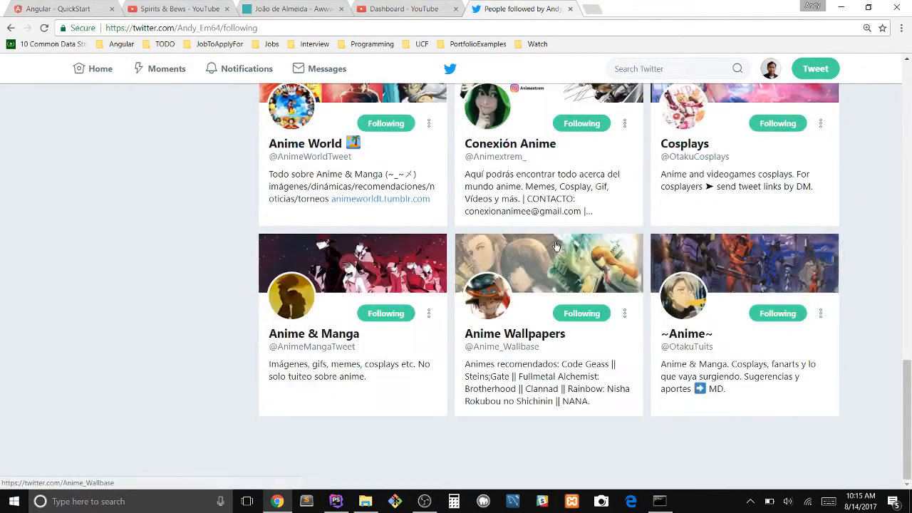
scroll("down", 3)
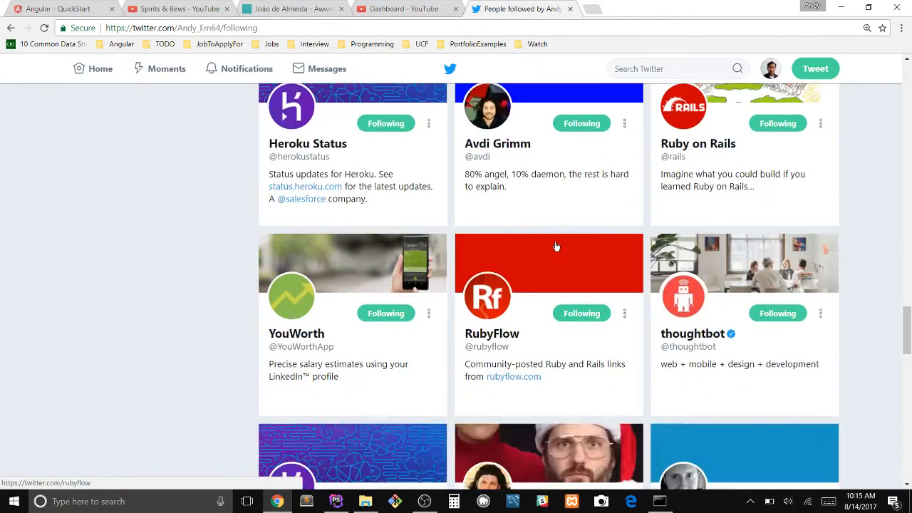
scroll("down", 3)
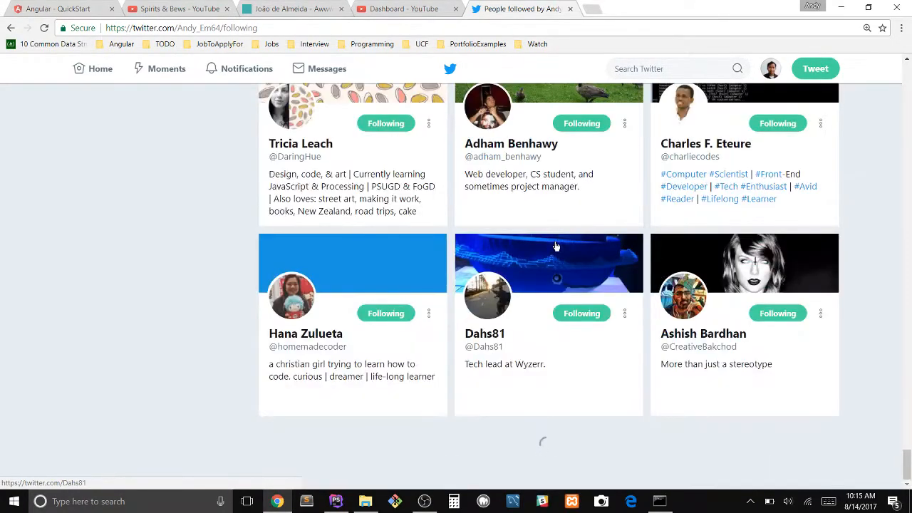
scroll("down", 3)
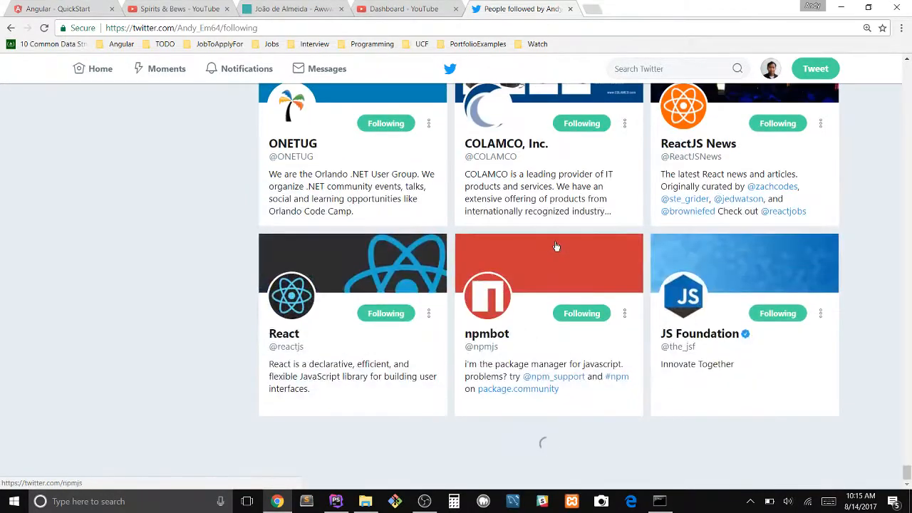
scroll("down", 3)
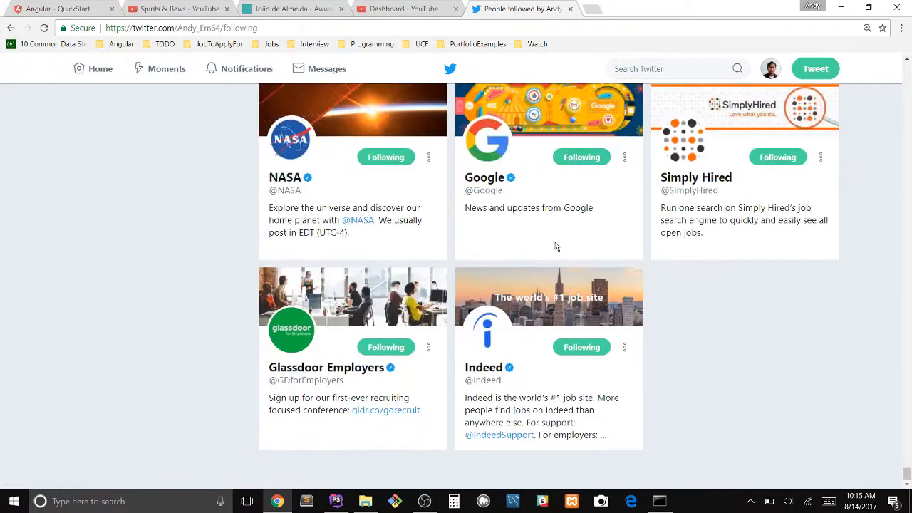
mouse_move(291, 331)
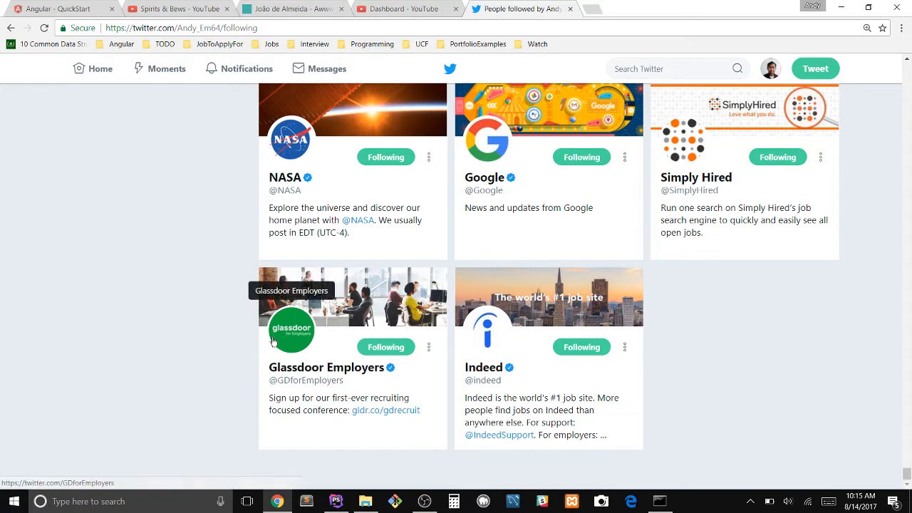
Open the DevTools Console and enter $('.button-text.unfollow-text').trigger('click') without running it.
key("F12")
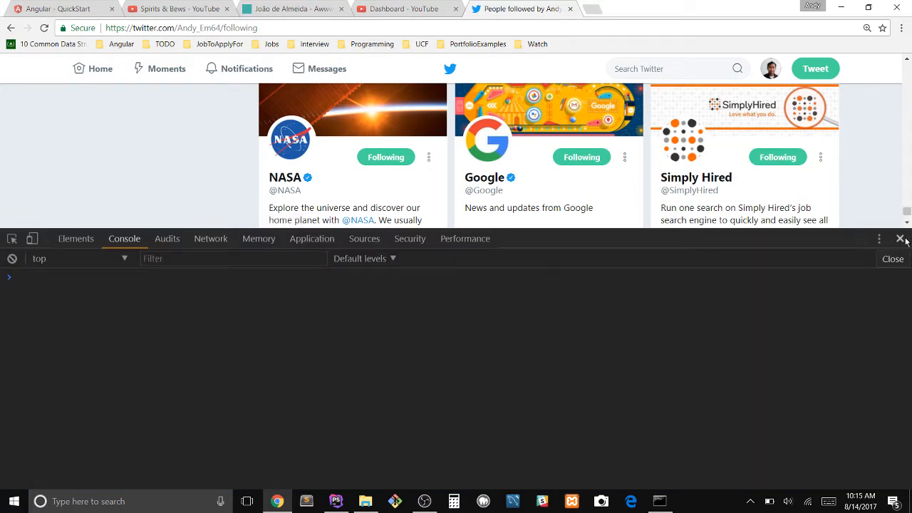
left_click(900, 238)
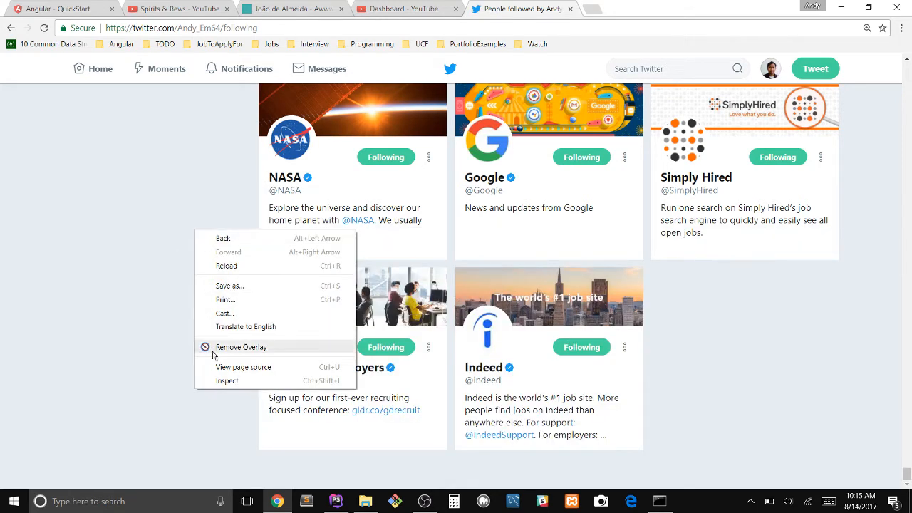
left_click(241, 346)
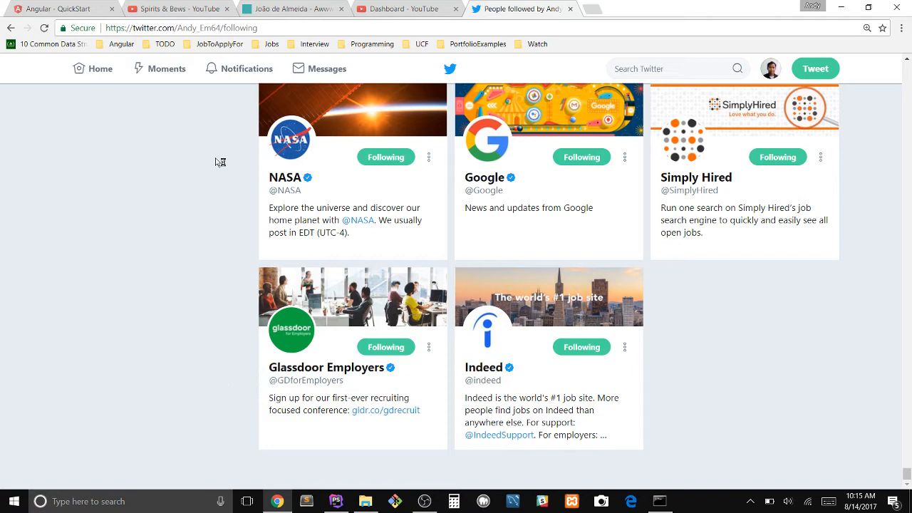
key("F12")
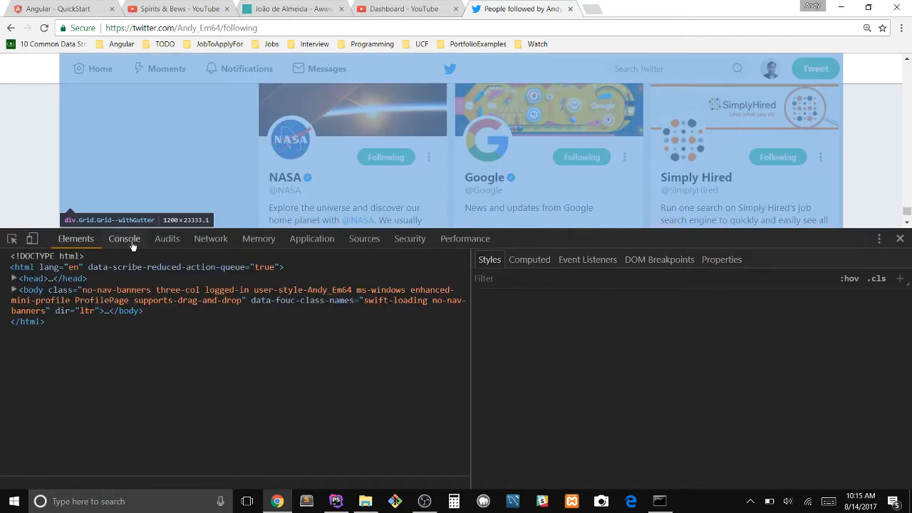
left_click(124, 239)
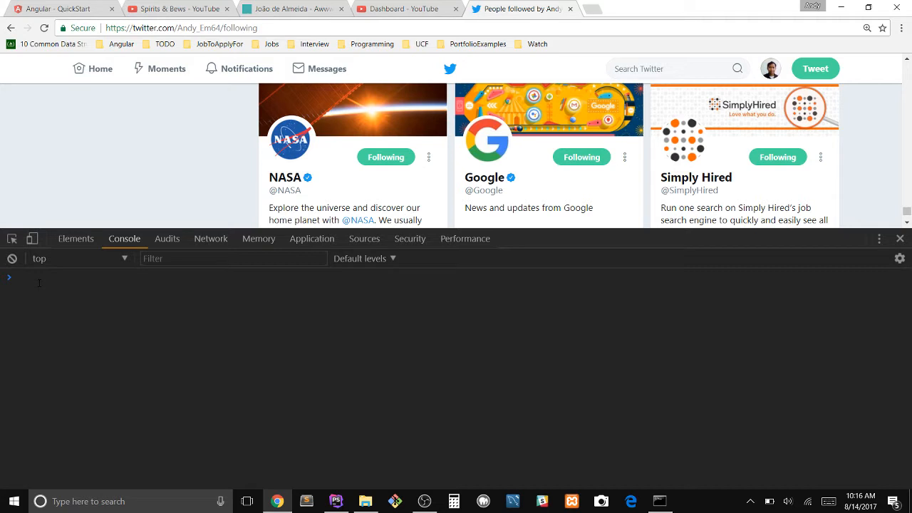
type("$('.button-text.unfollow-text').trigger('click')")
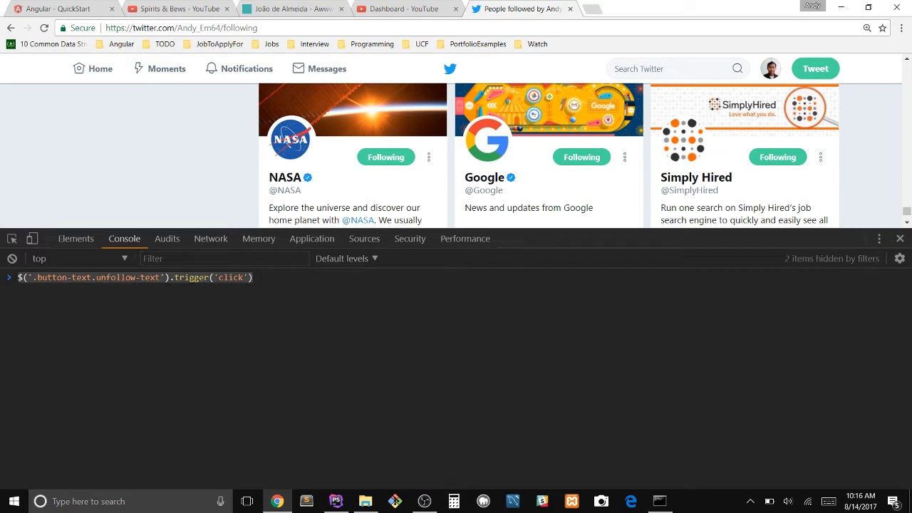
mouse_move(398, 163)
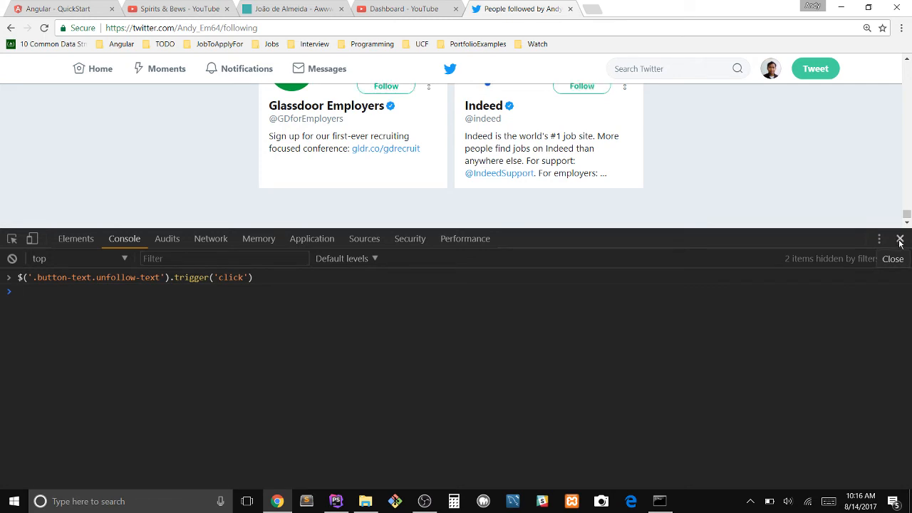
Run the jQuery unfollow command so accounts switch to Follow, then close DevTools.
key("Enter")
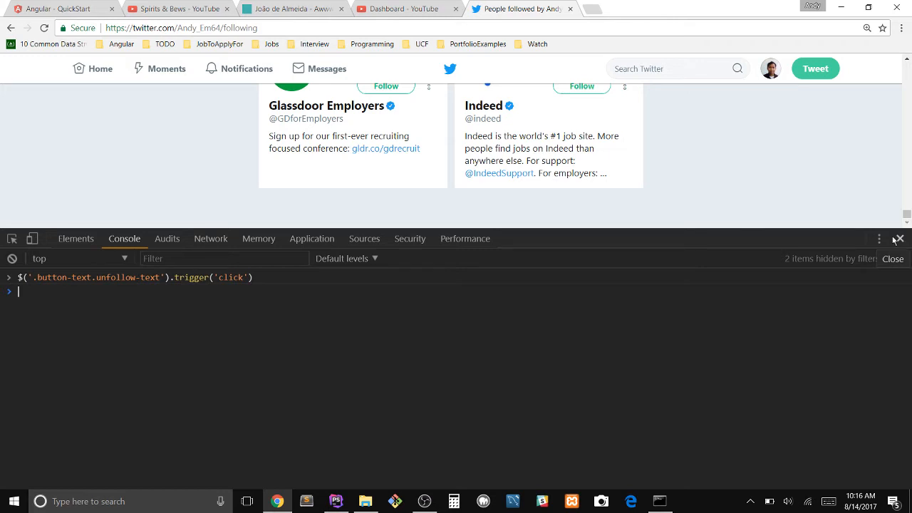
left_click(898, 238)
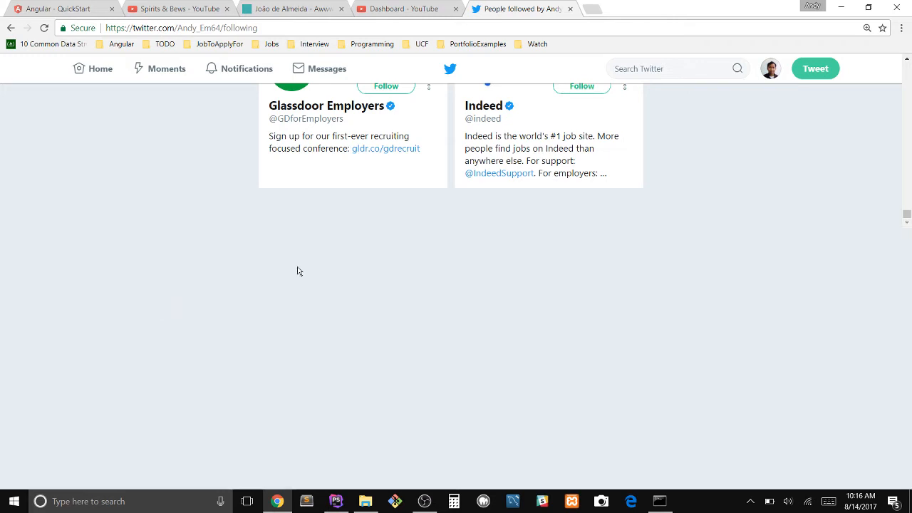
Scroll up the list to see Three21, Medium and Android Developers now showing Follow.
scroll("up", 3)
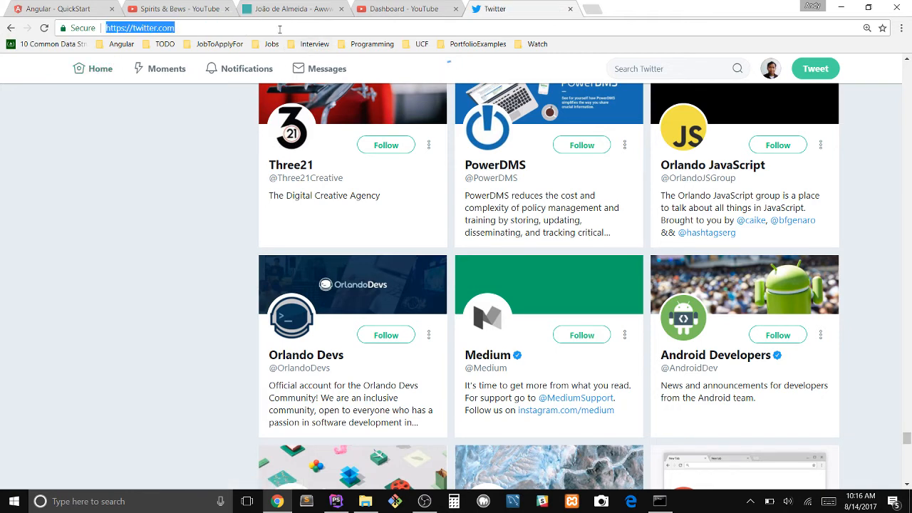
left_click(91, 68)
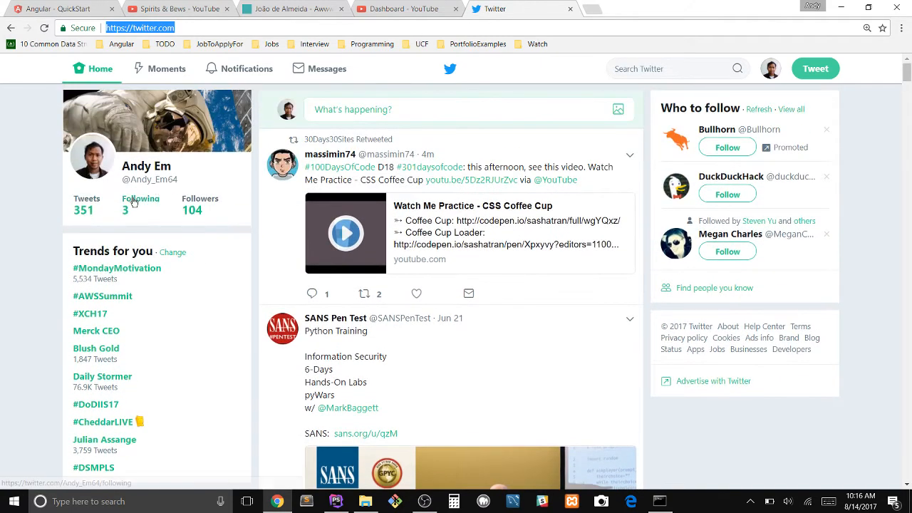
left_click(141, 204)
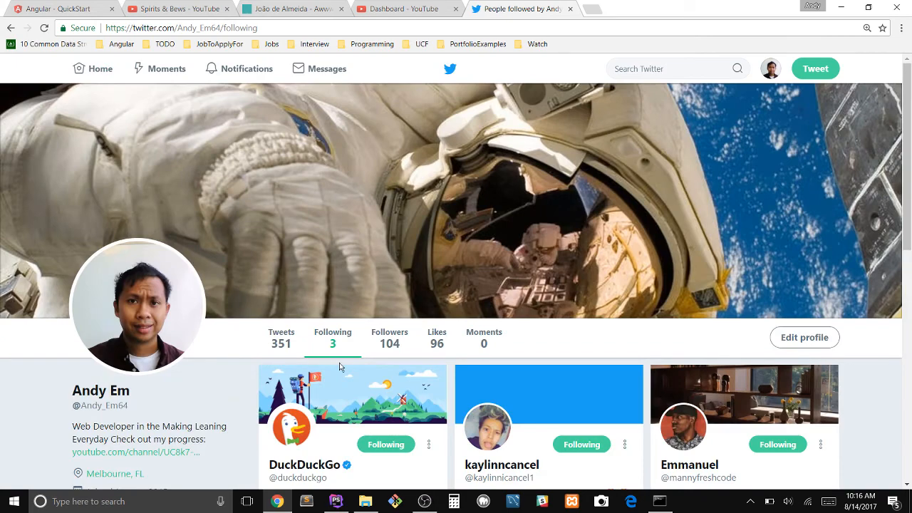